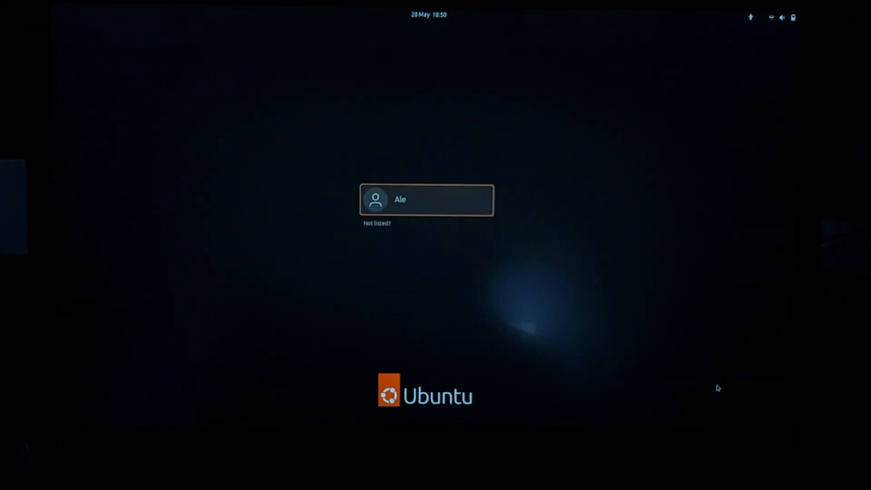
Sign in to the user account and scroll down through the open content
click(426, 200)
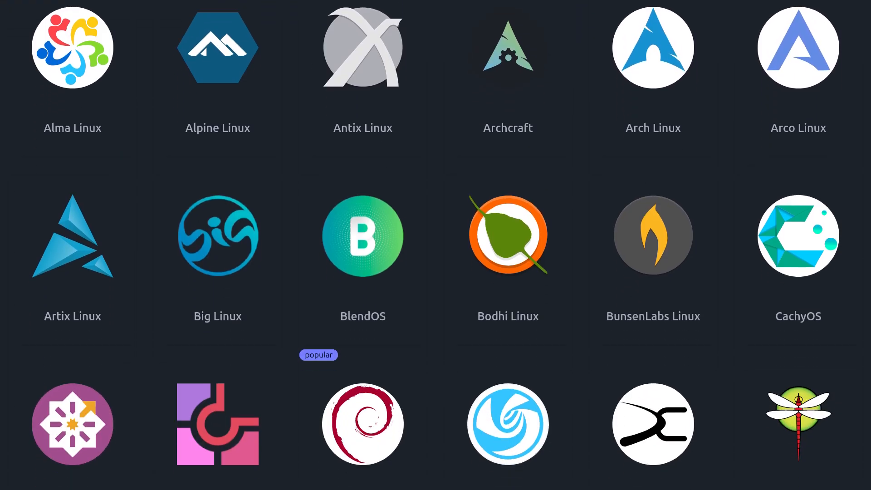
scroll(down, 3)
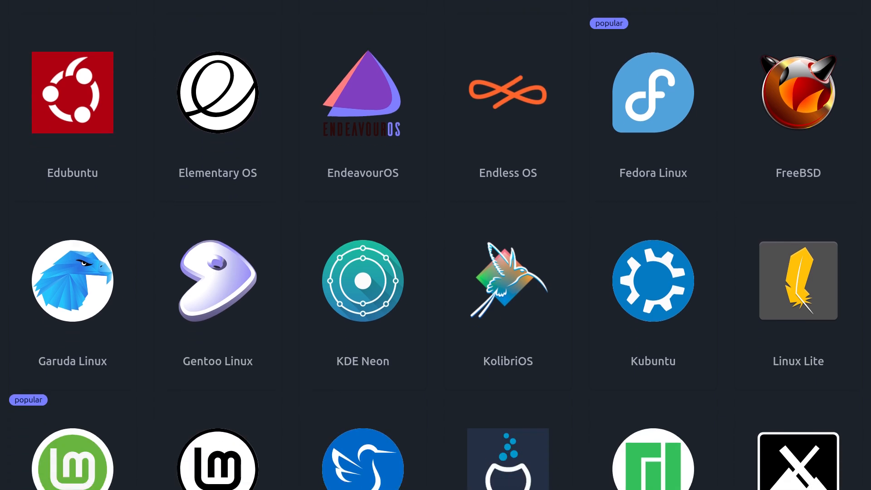
scroll(down, 3)
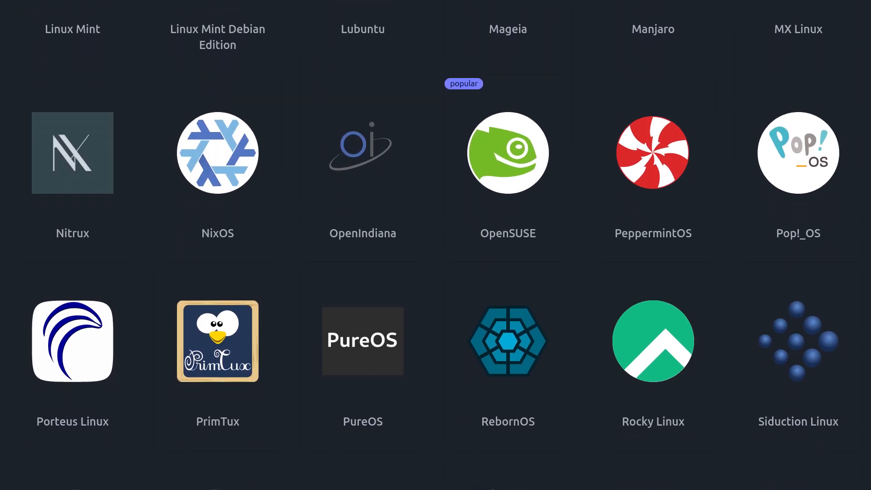
scroll(down, 3)
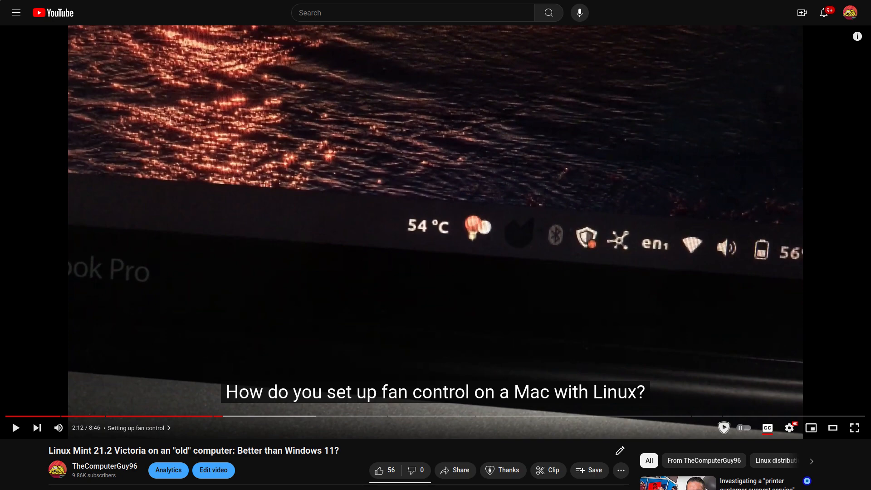
Launch App Centre and browse its Explore page of GNOME games and Featured Snaps
click(268, 12)
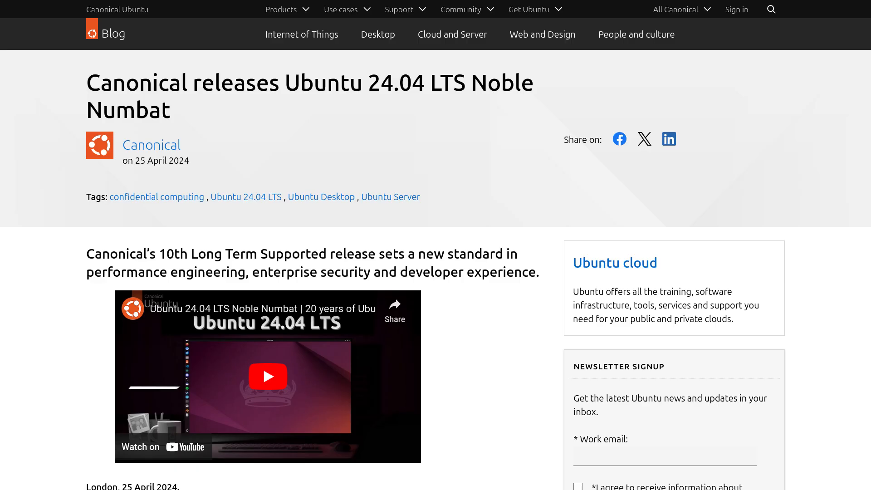
scroll(down, 3)
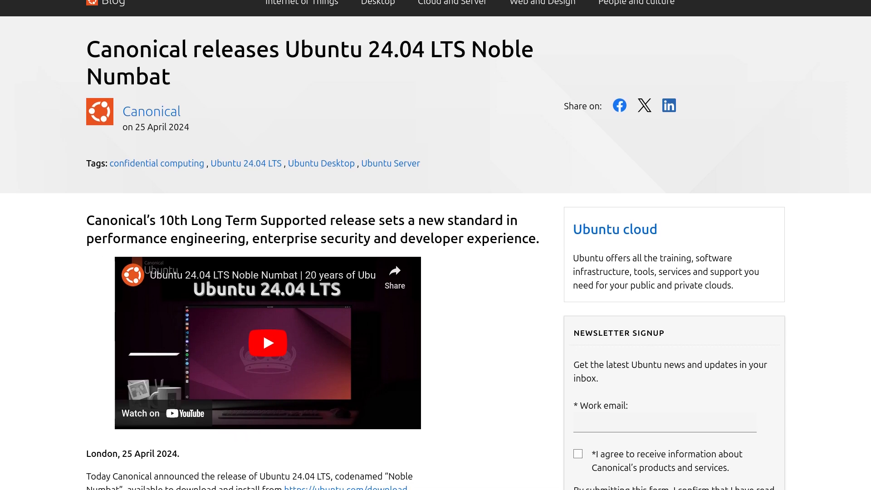
scroll(down, 3)
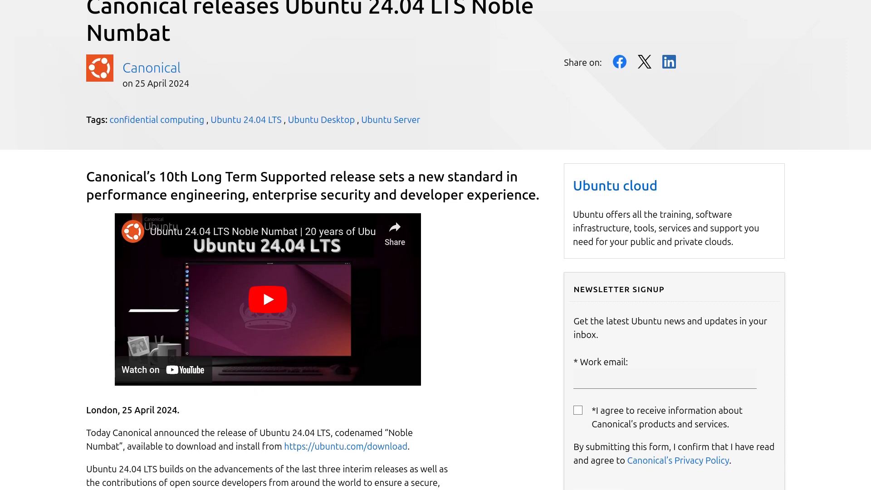
scroll(down, 3)
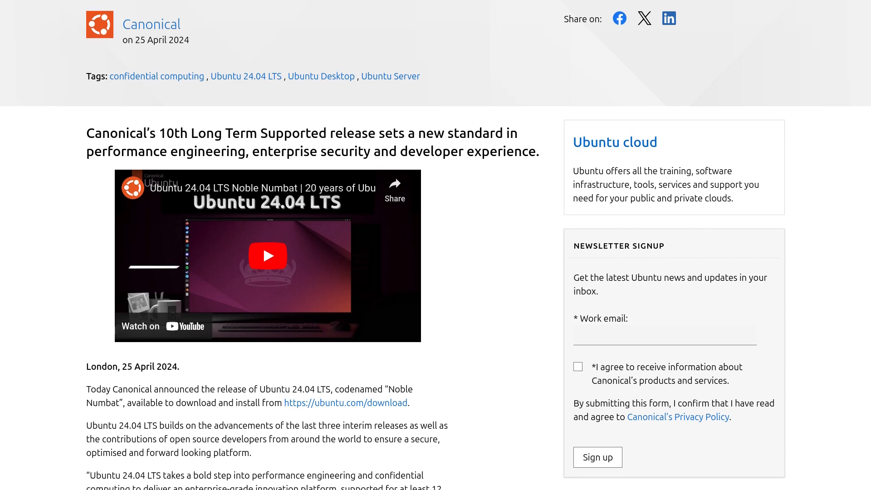
scroll(down, 3)
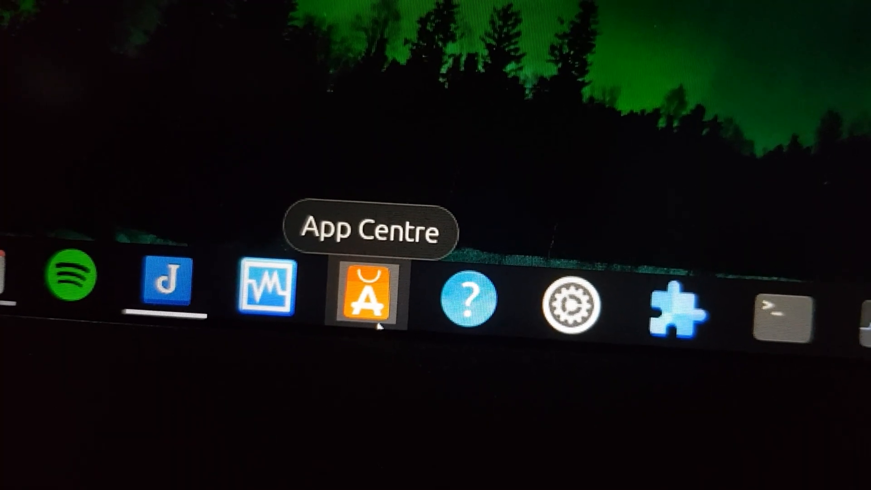
click(365, 293)
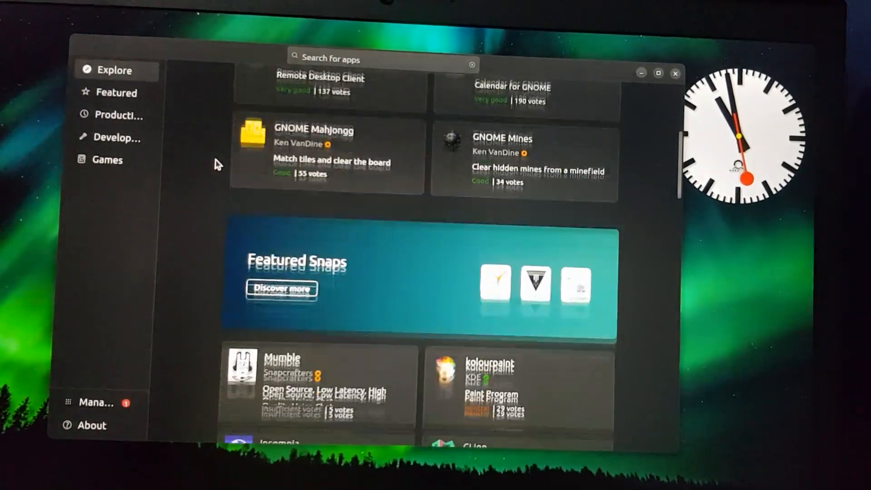
scroll(down, 3)
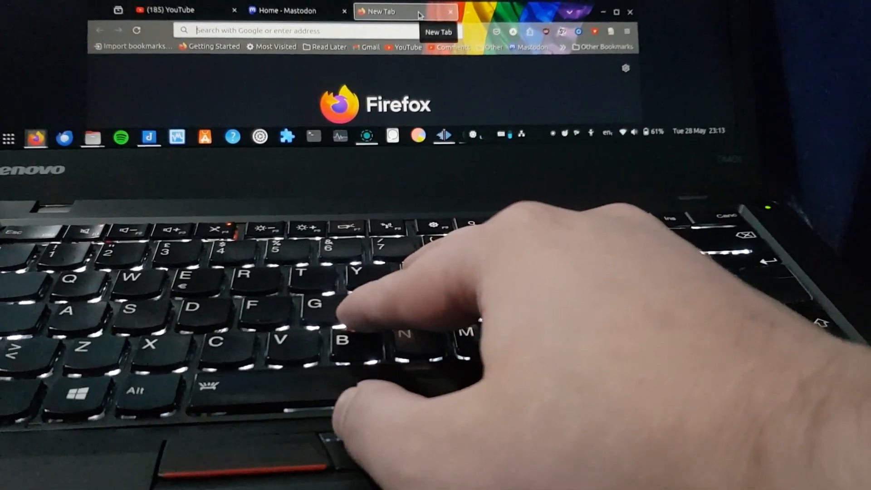
click(282, 10)
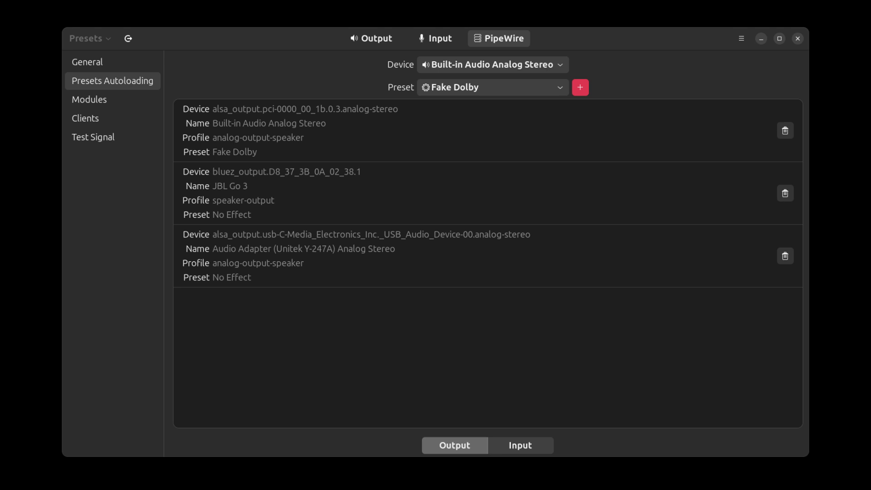
Close Easy Effects to return to the empty aurora desktop
click(490, 64)
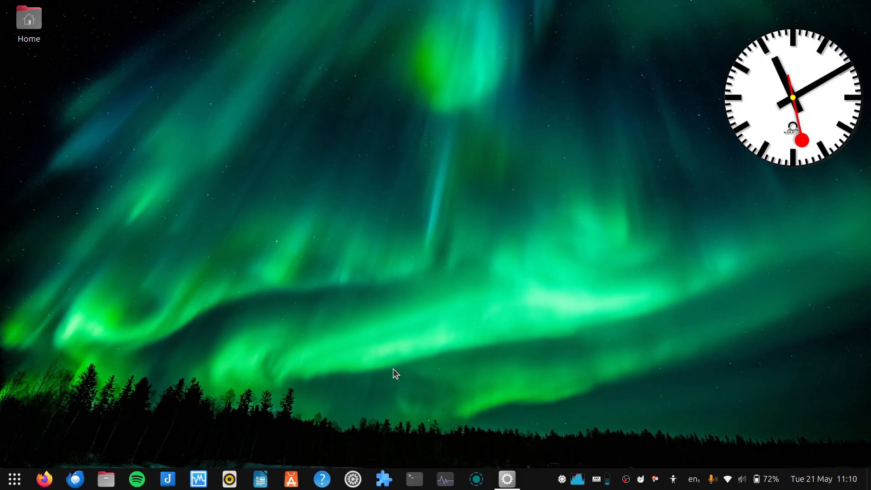
mouse_move(382, 415)
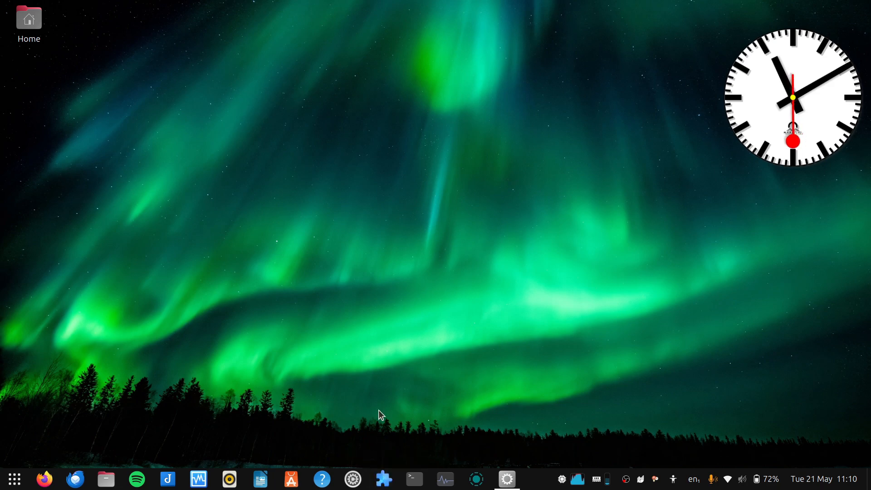
Show and dismiss the Astra Monitor CPU and memory usage readouts in the top bar
click(383, 479)
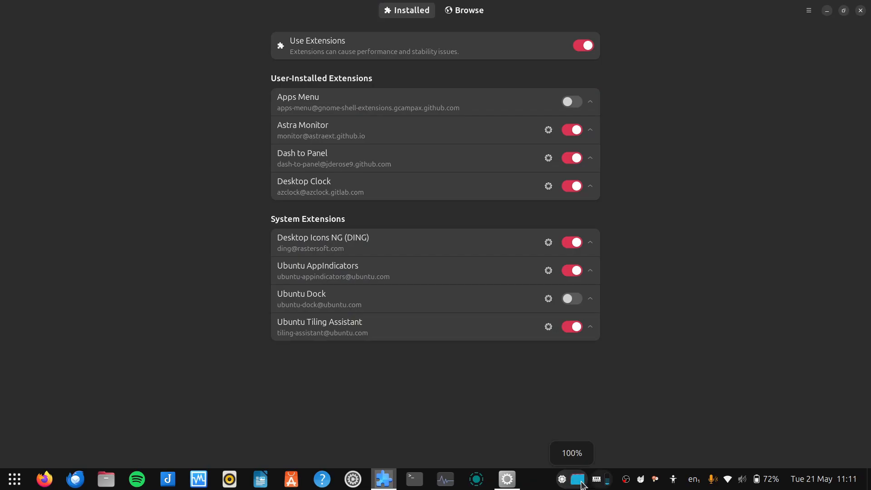
click(577, 479)
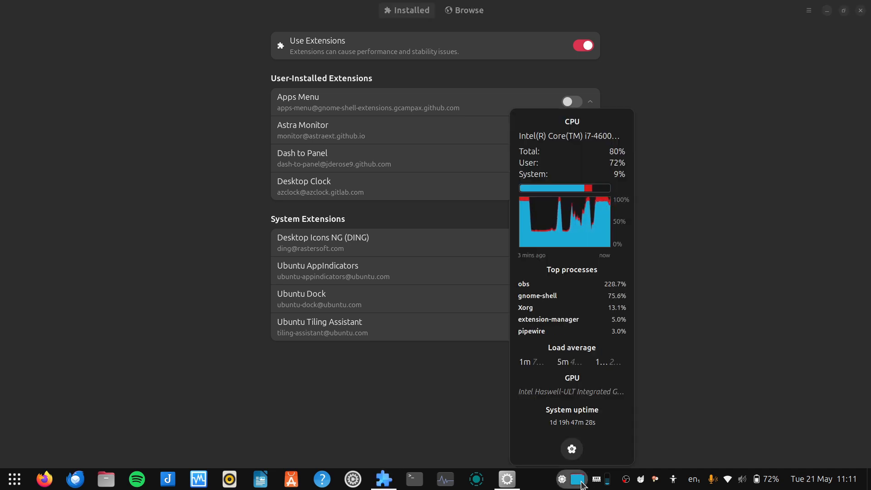
click(601, 477)
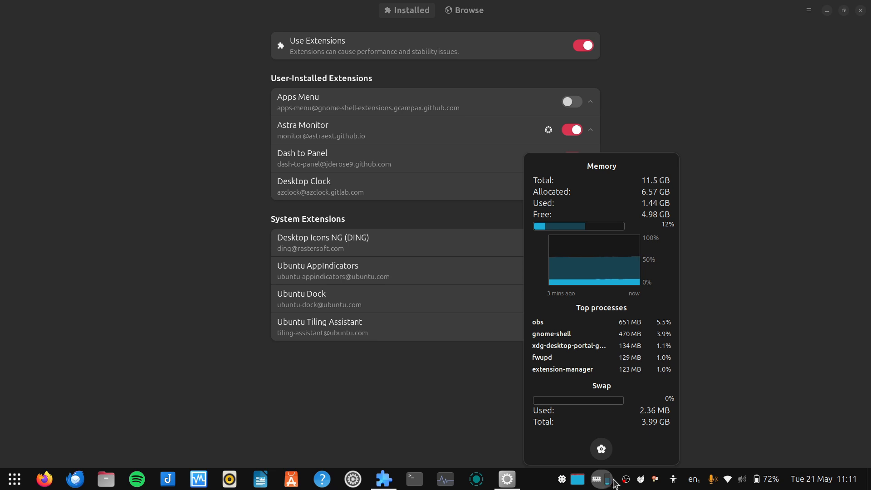
click(596, 478)
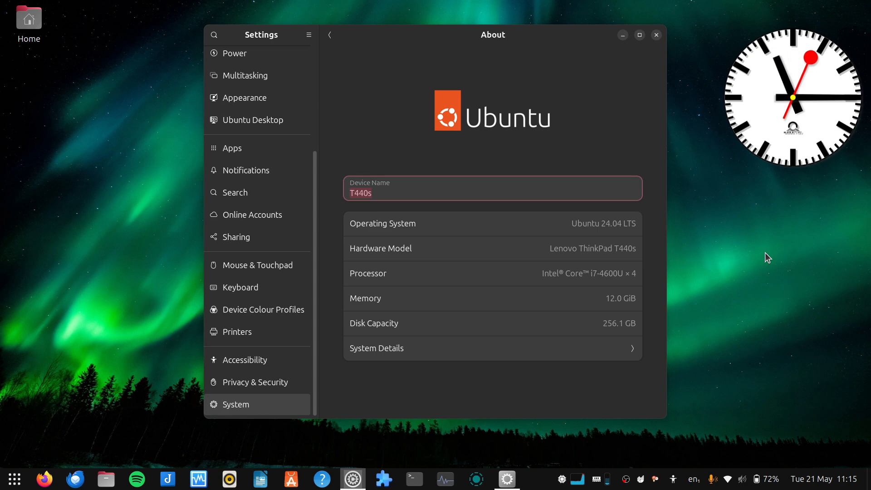
View System Details (GNOME 46, X11, kernel 6.8), then close Settings
click(376, 347)
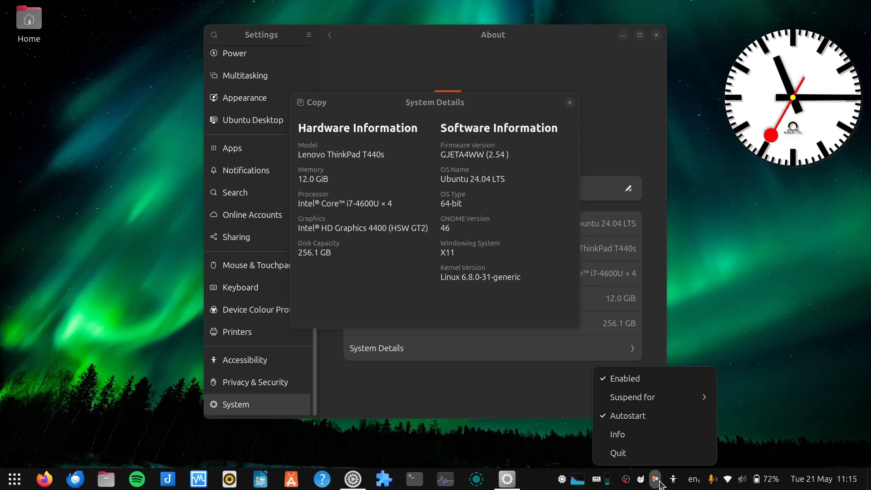
mouse_move(666, 401)
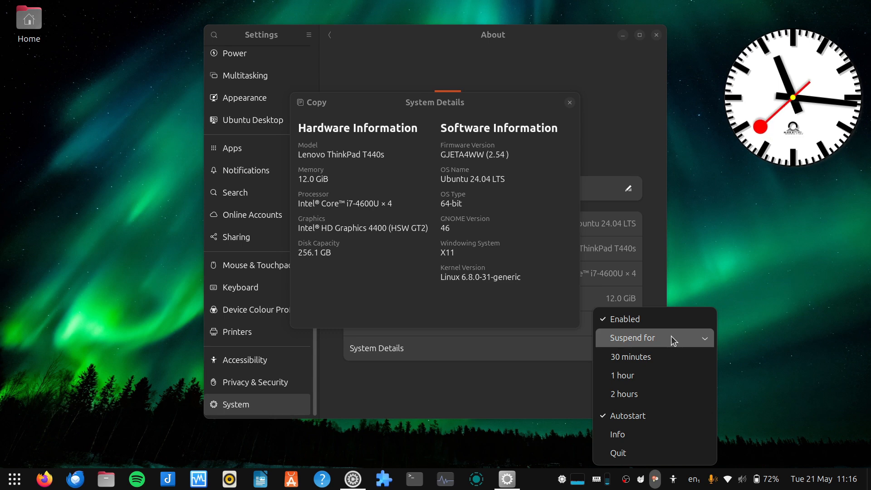
click(617, 453)
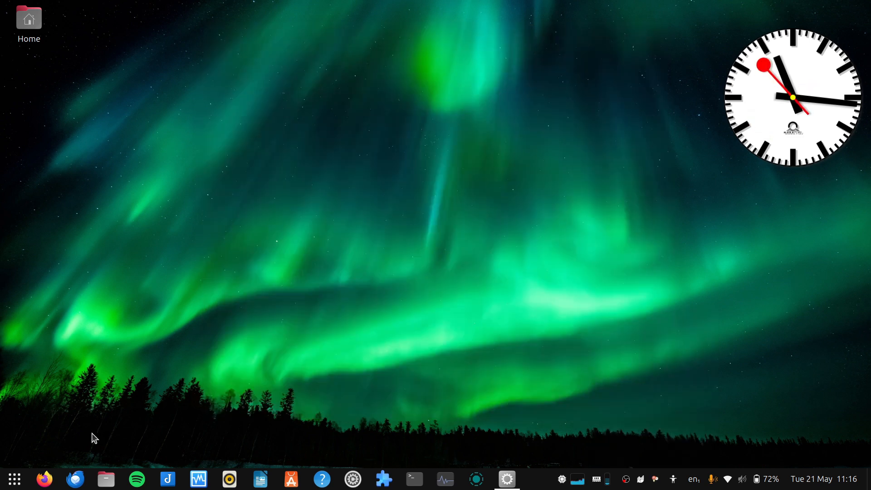
Open and dismiss the overview and quick settings, then open Files on Other Locations
click(14, 477)
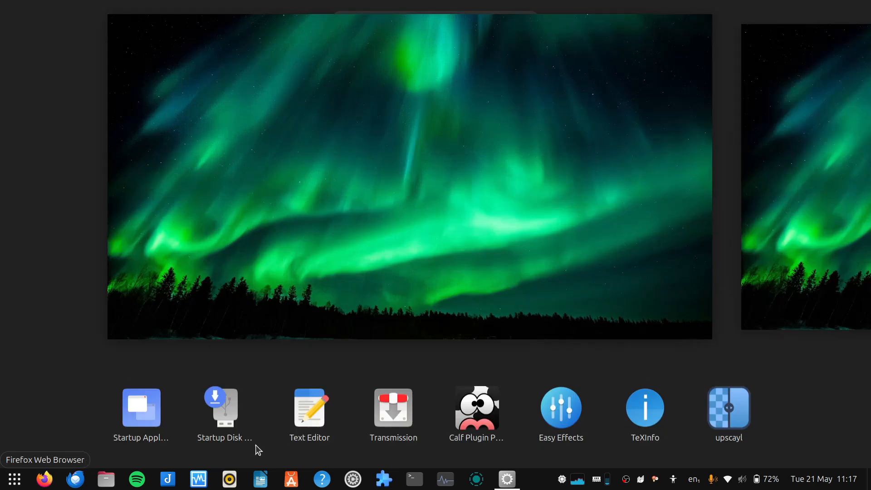
click(727, 478)
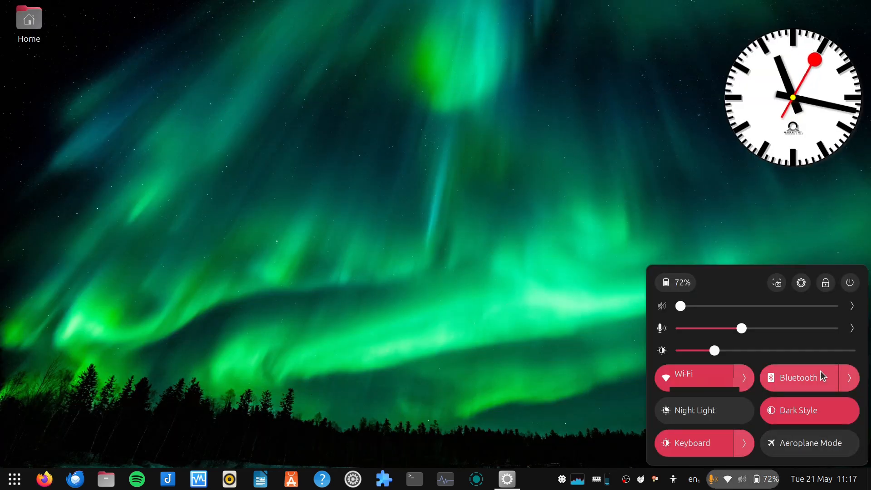
mouse_move(836, 231)
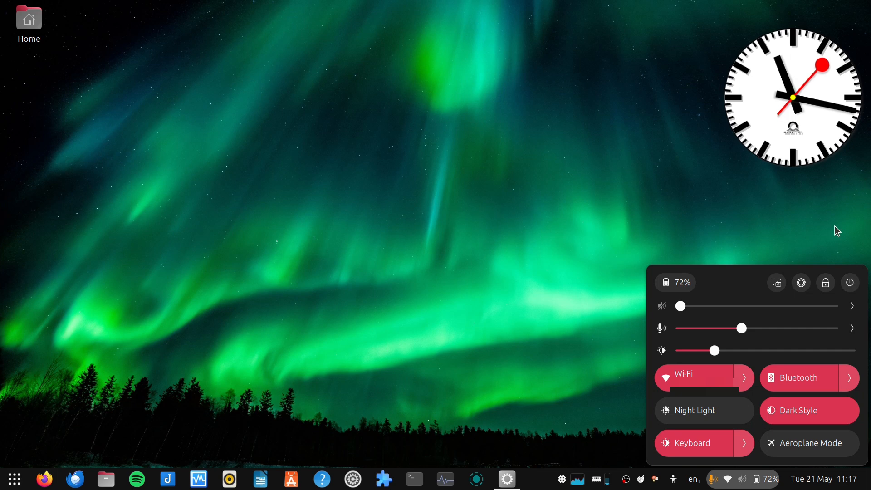
click(672, 478)
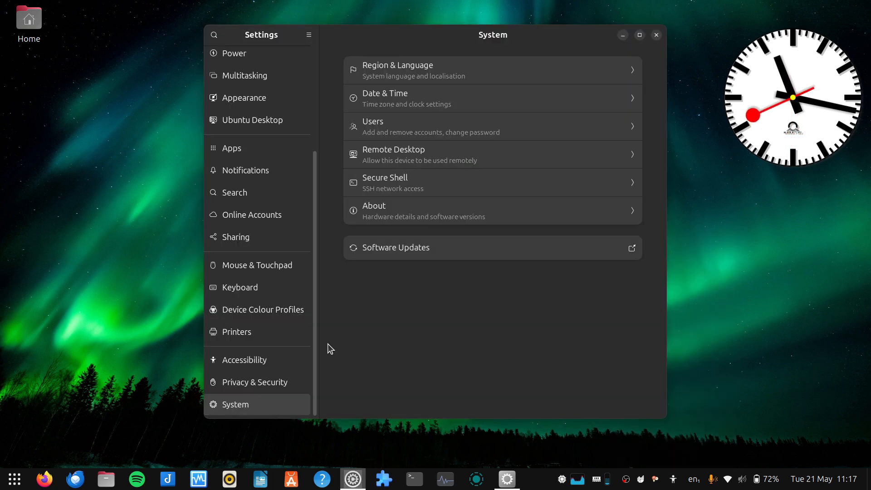
click(249, 154)
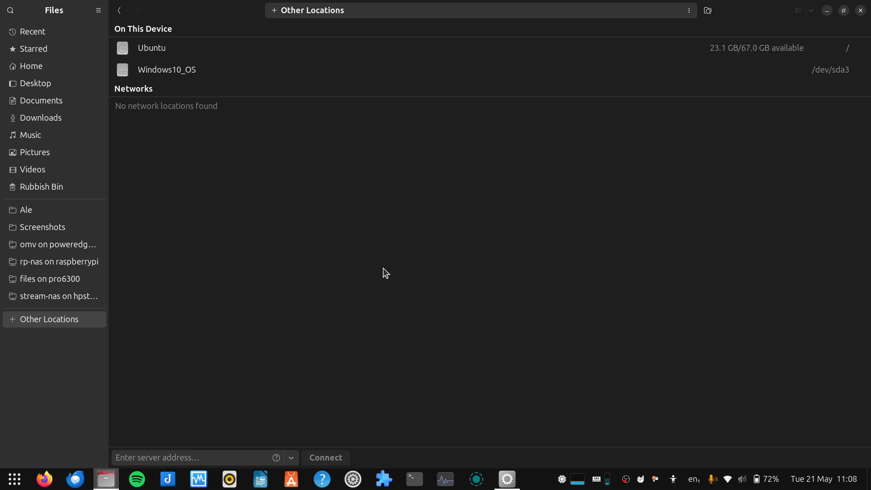
mouse_move(195, 215)
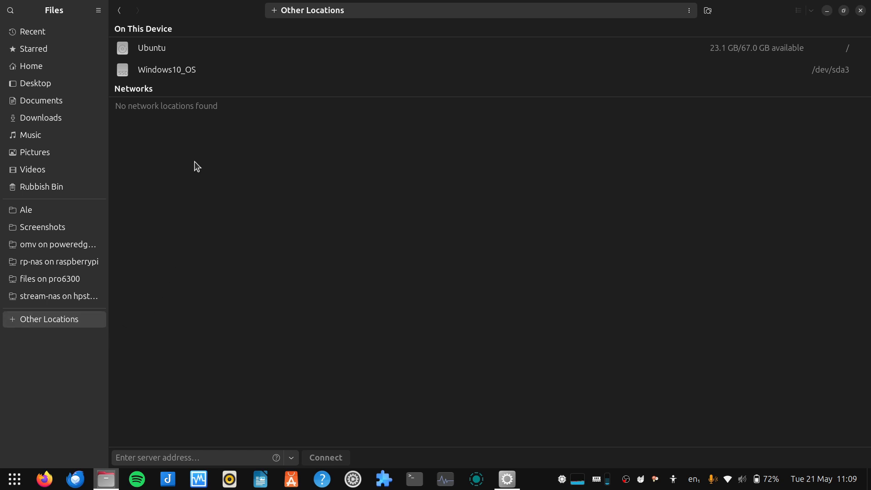
Connect to smb://raspberrypi/ from the server address field to reach its droppedfiles and rp-nas shares
click(198, 457)
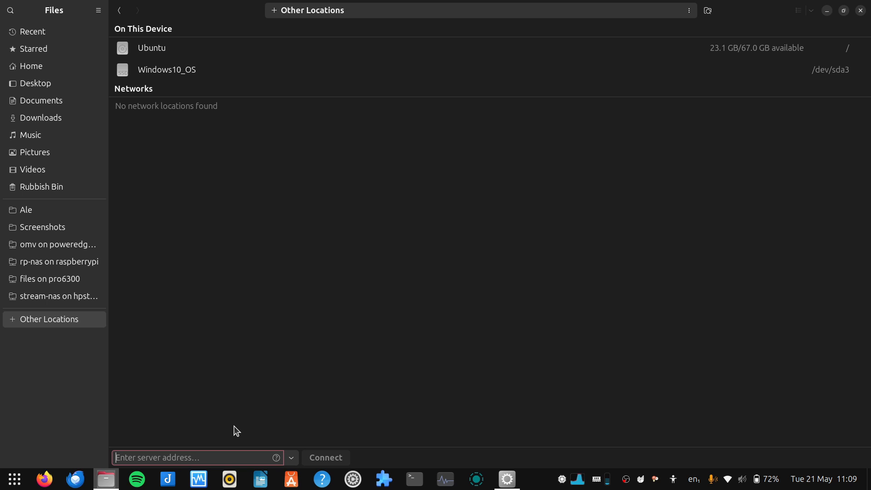
text(smb://raspberrypi/)
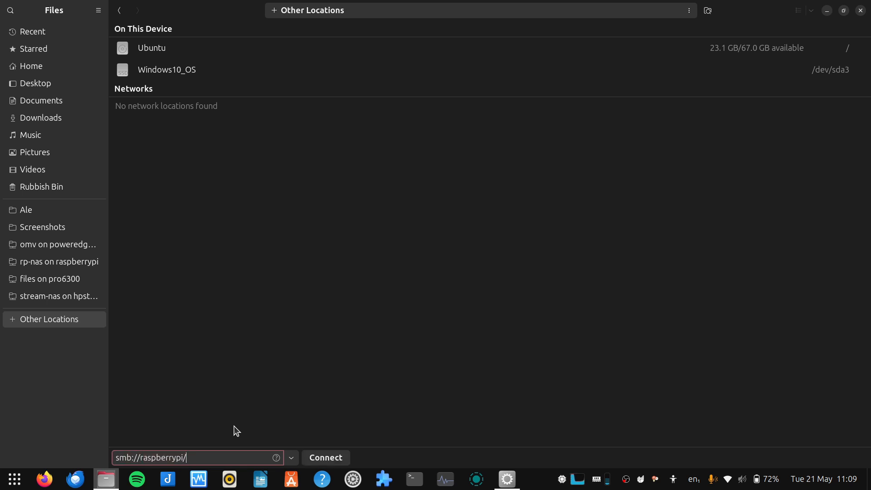
click(326, 458)
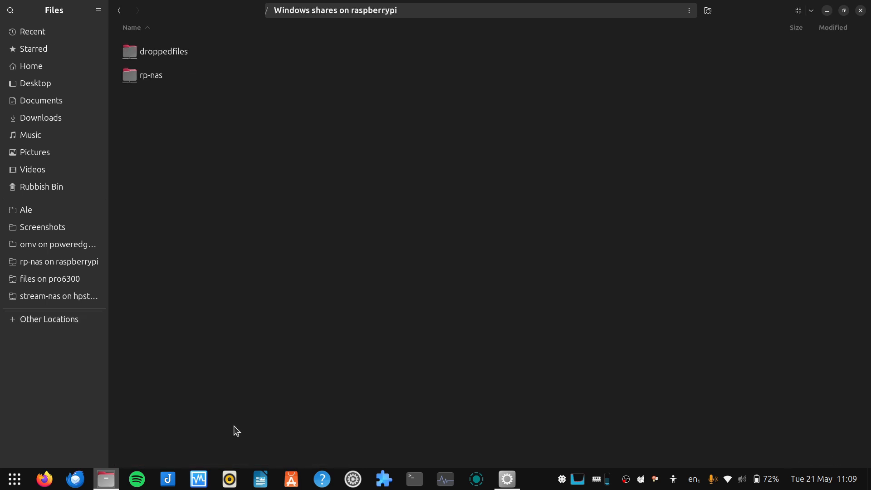
mouse_move(86, 201)
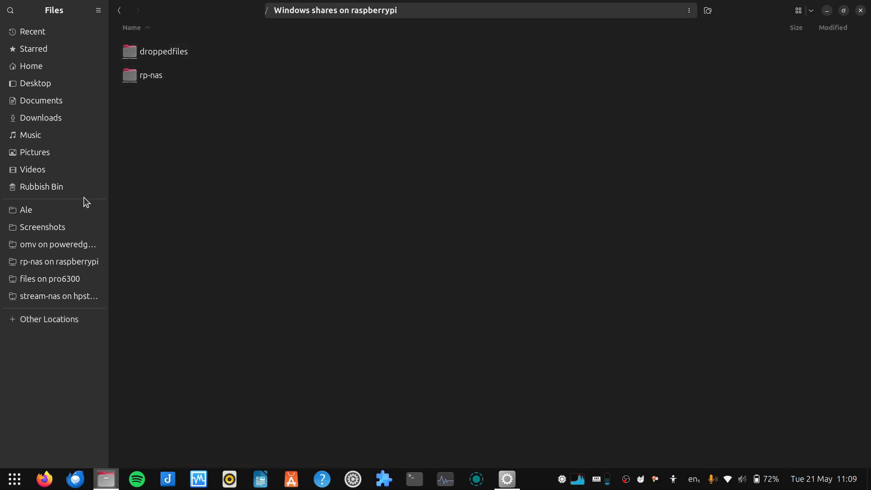